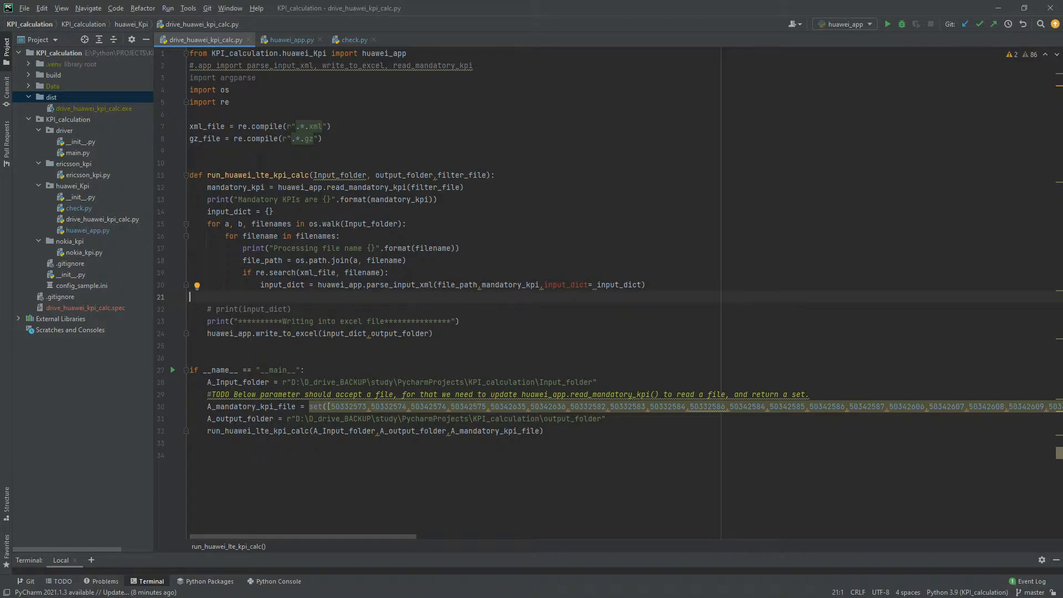
# Step: Bring up the Terminal to run the PyInstaller one-file build of drive_huawei_kpi_calc.py
pyautogui.click(52, 97)
pyautogui.write('pyinstaller --onefile KPI_calculation\\huawei_Kpi\\drive_huawei_kpi_calc.py')
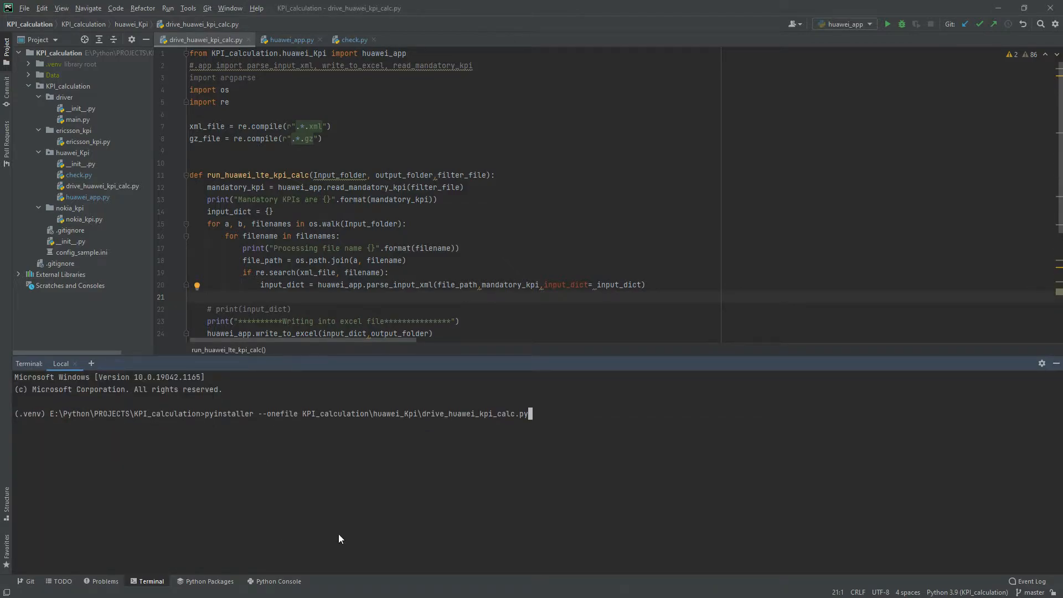
pyautogui.moveTo(371, 481)
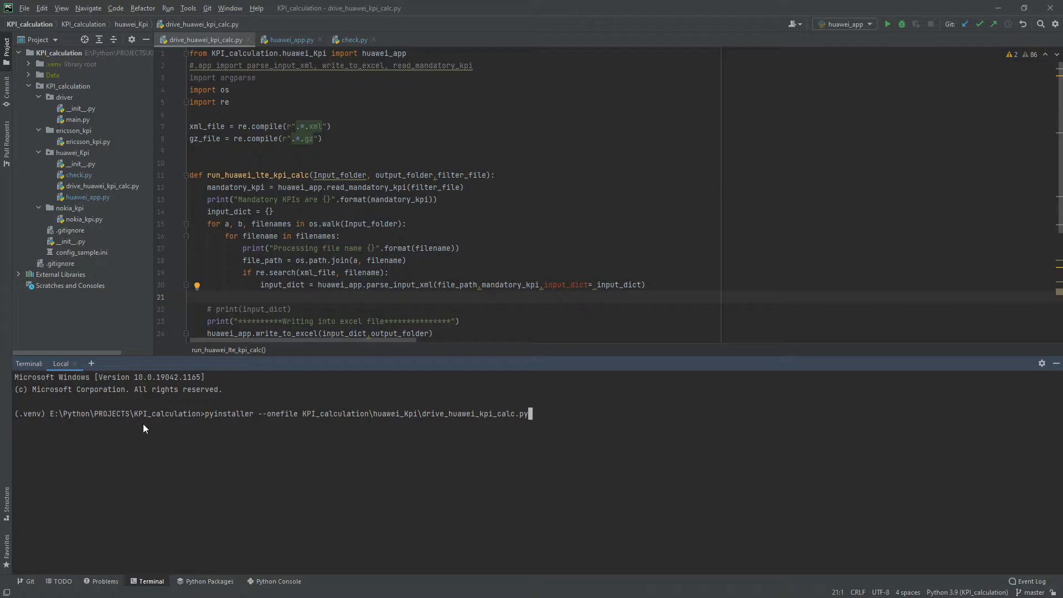
pyautogui.moveTo(531, 460)
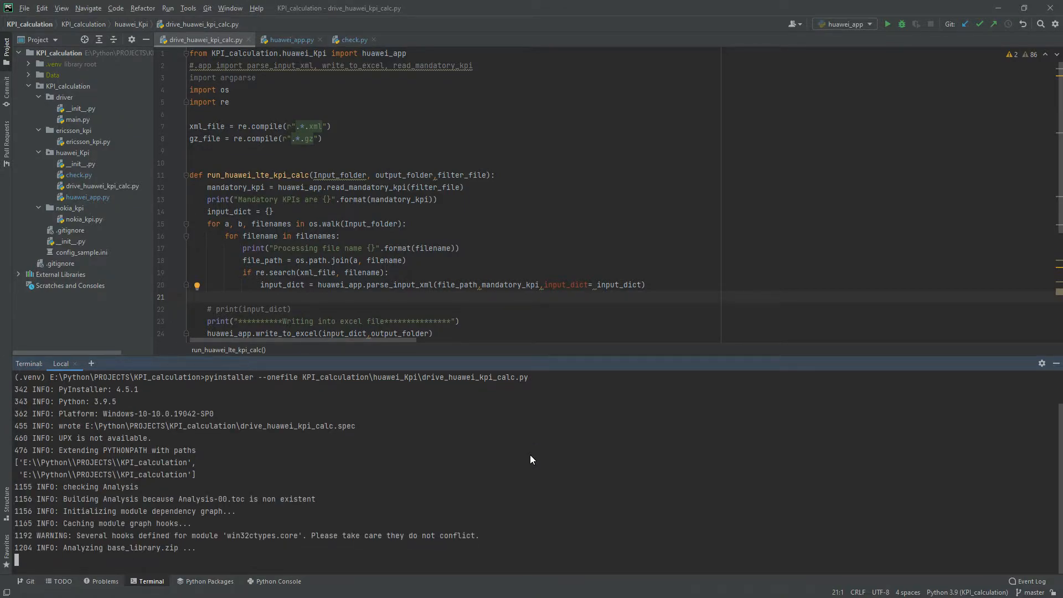
pyautogui.moveTo(577, 460)
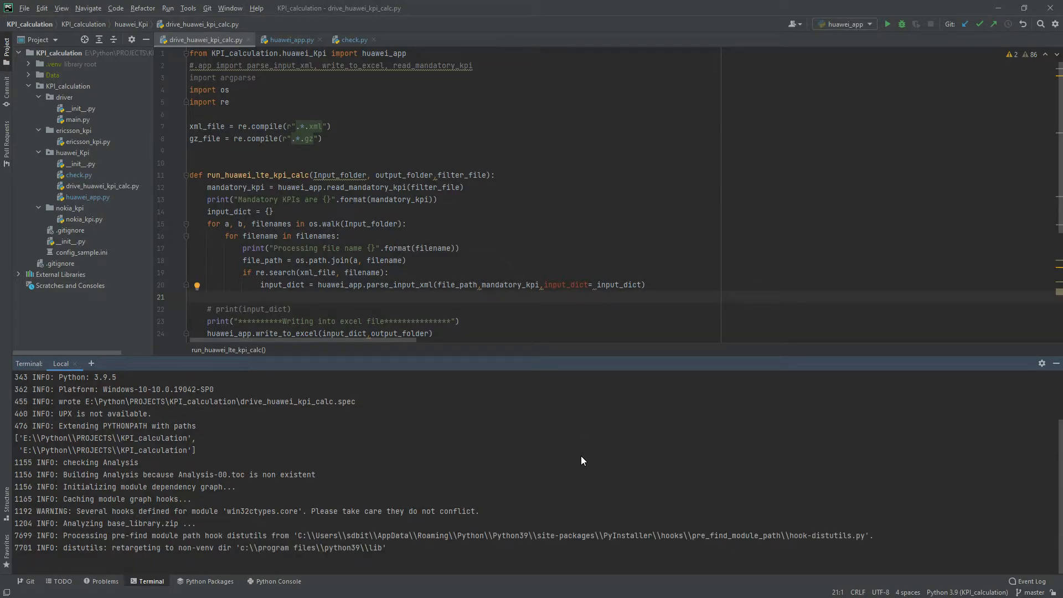
pyautogui.moveTo(592, 435)
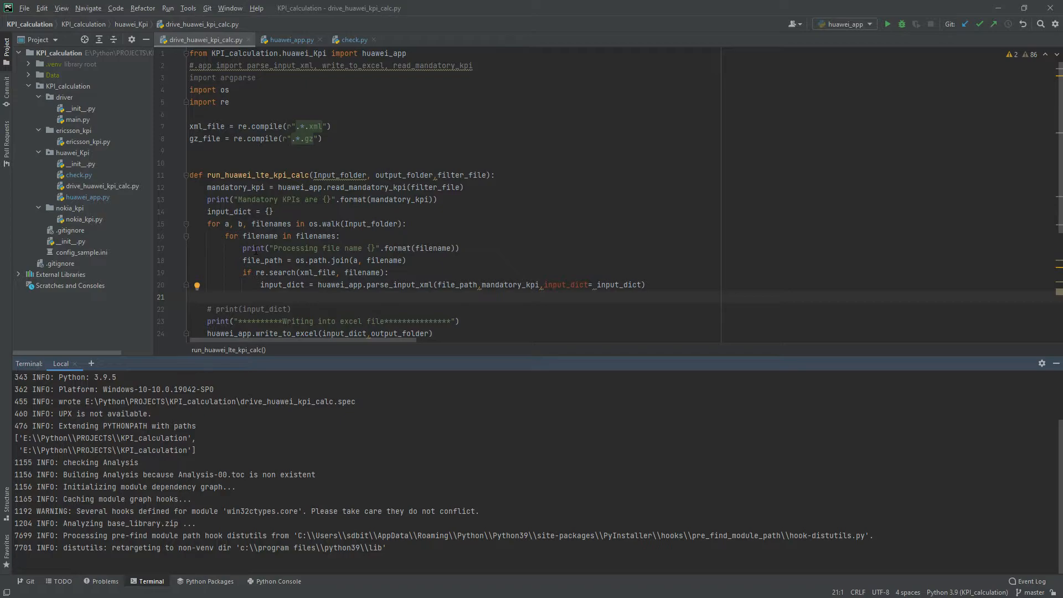
pyautogui.moveTo(253, 247)
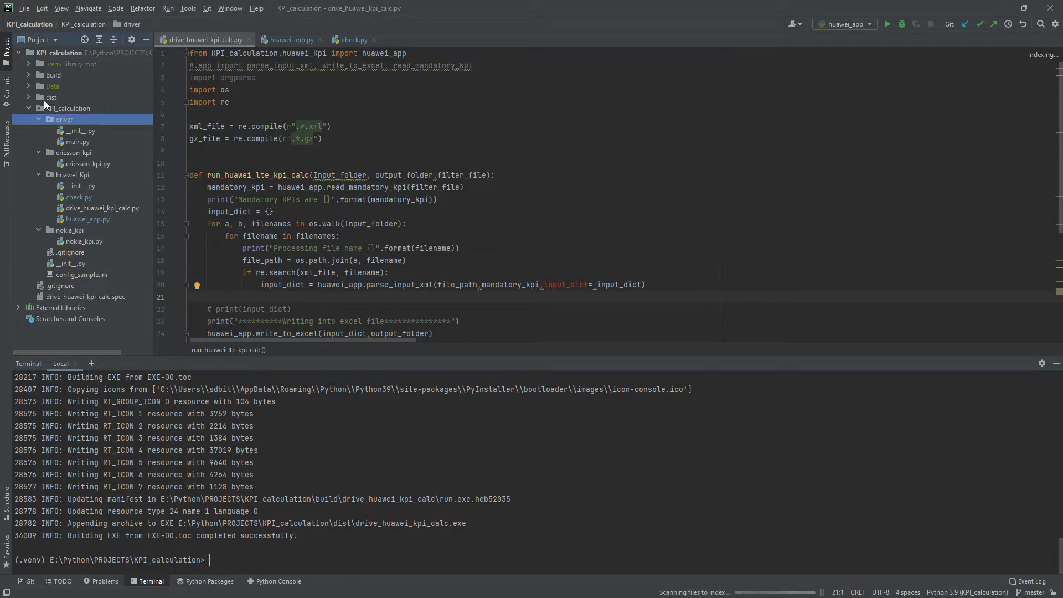
# Step: Reveal the dist folder with drive_huawei_kpi_calc.exe in File Explorer via Open In > Explorer
pyautogui.click(51, 97)
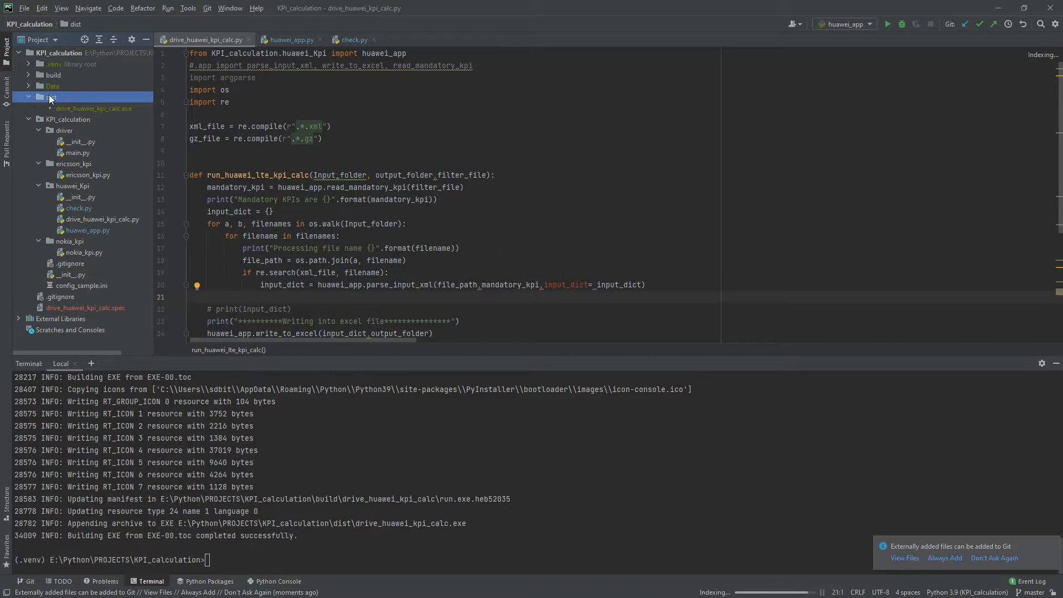
pyautogui.rightClick(50, 98)
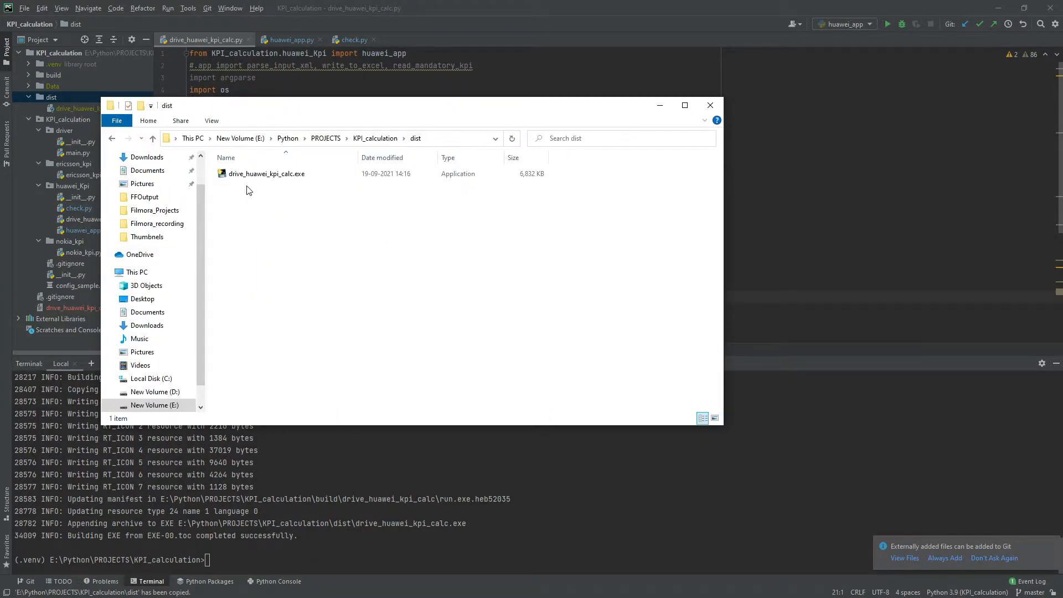
# Step: Select drive_huawei_kpi_calc.exe, the 6,832 KB built executable, in the dist folder
pyautogui.click(266, 173)
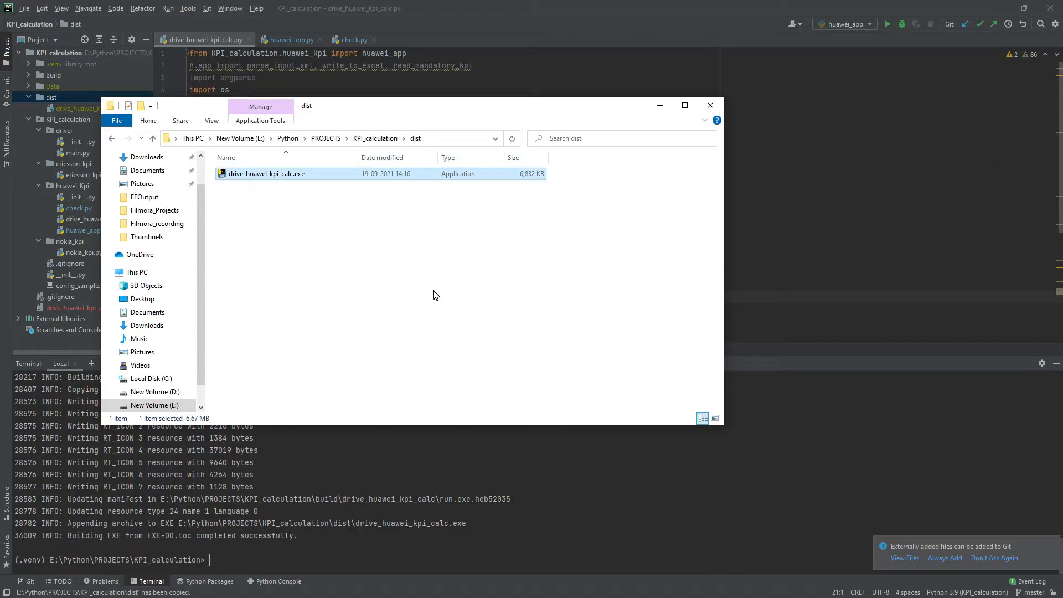
pyautogui.moveTo(455, 349)
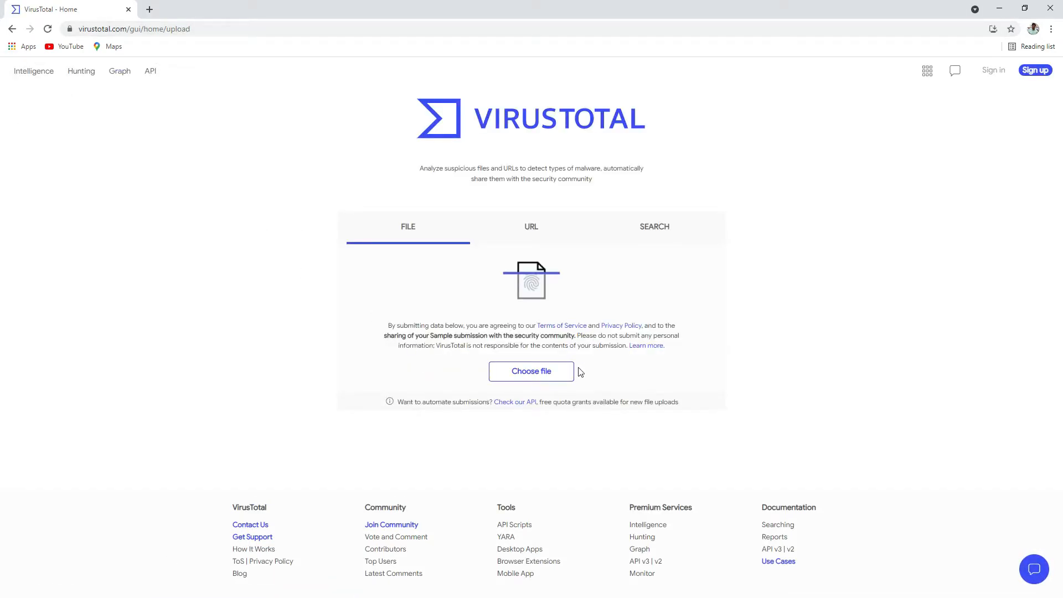
# Step: Upload drive_huawei_kpi_calc.exe from the dist folder and confirm to start the VirusTotal scan
pyautogui.click(531, 371)
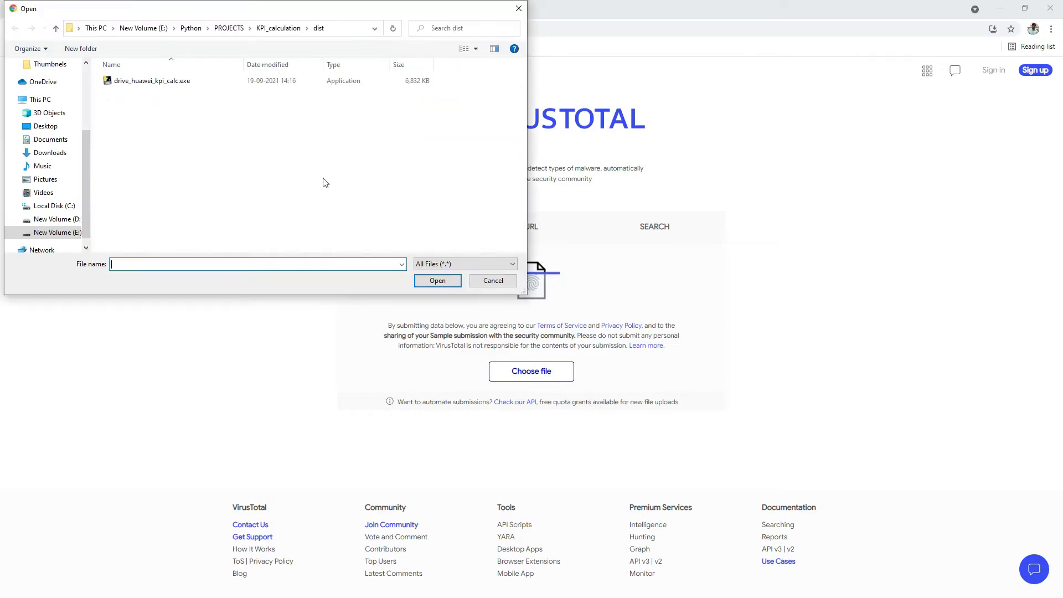
pyautogui.click(152, 81)
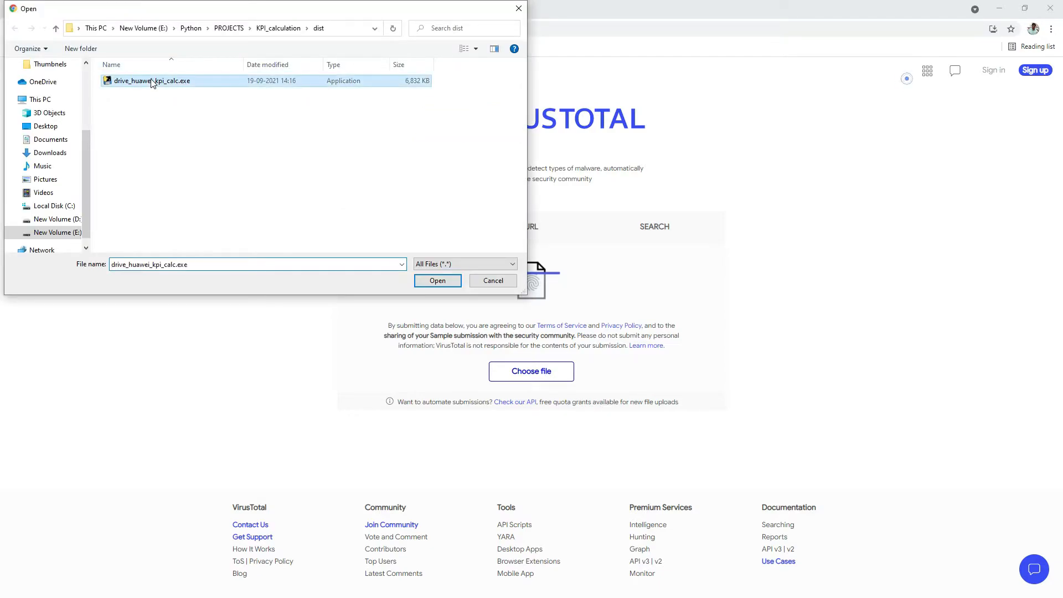
pyautogui.click(437, 281)
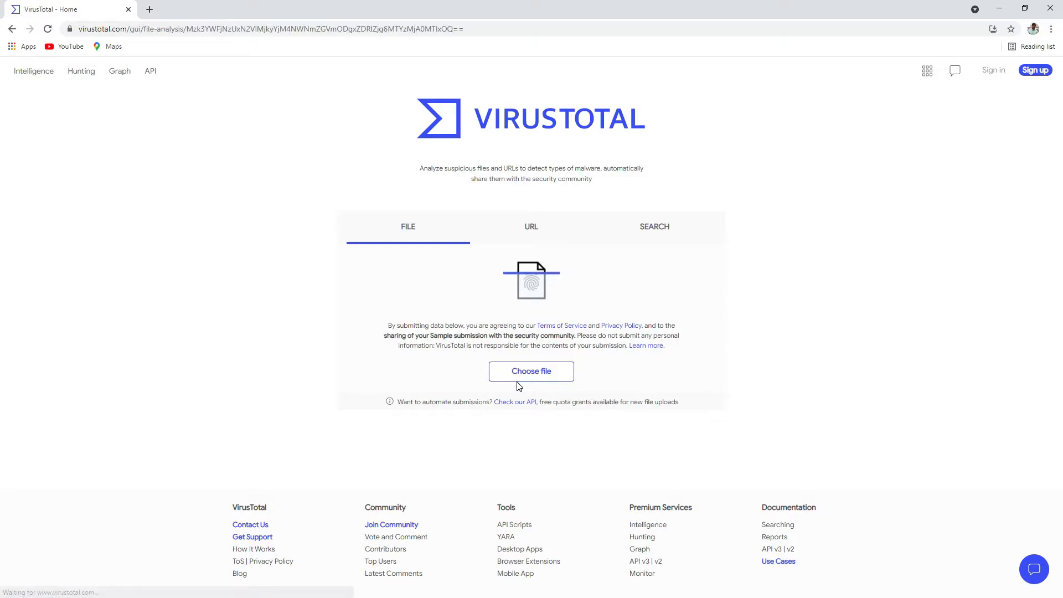
pyautogui.click(531, 371)
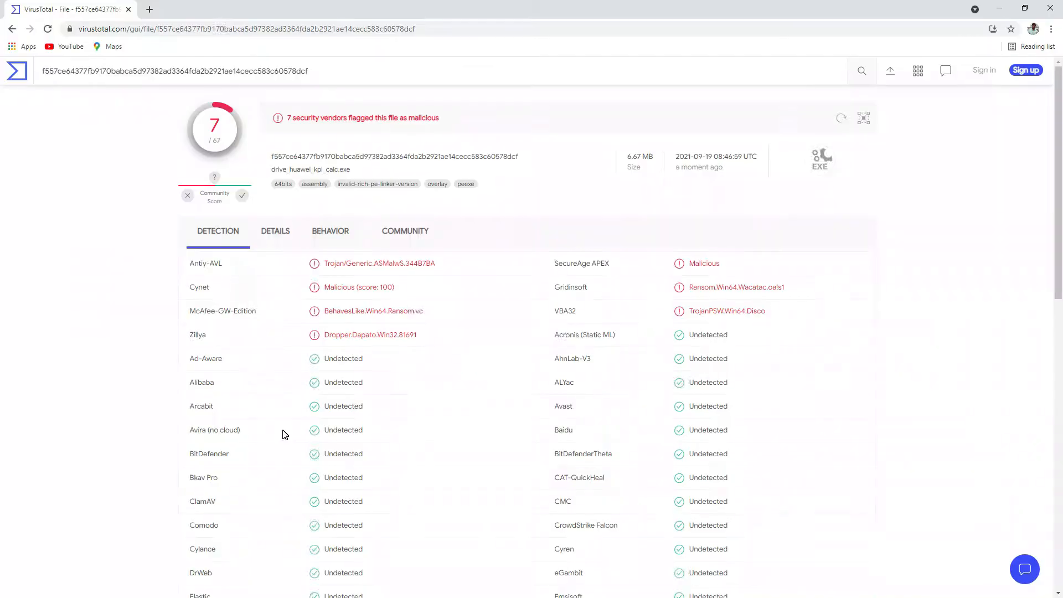
# Step: Scroll through the Detection vendor list showing 7/67 malicious, most undetected, a few unprocessed
pyautogui.scroll(-3)
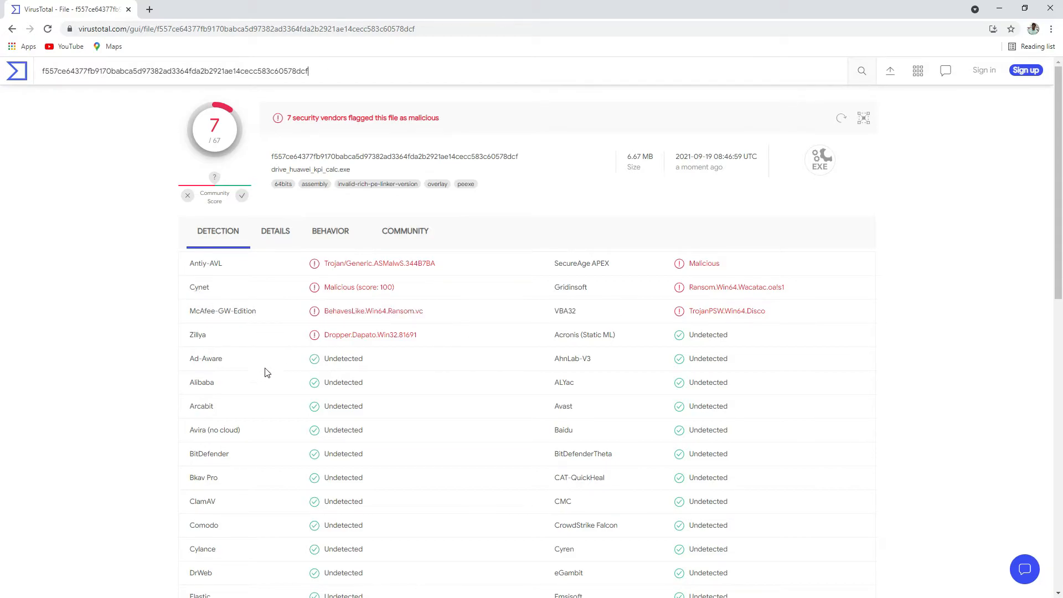
pyautogui.moveTo(197, 335)
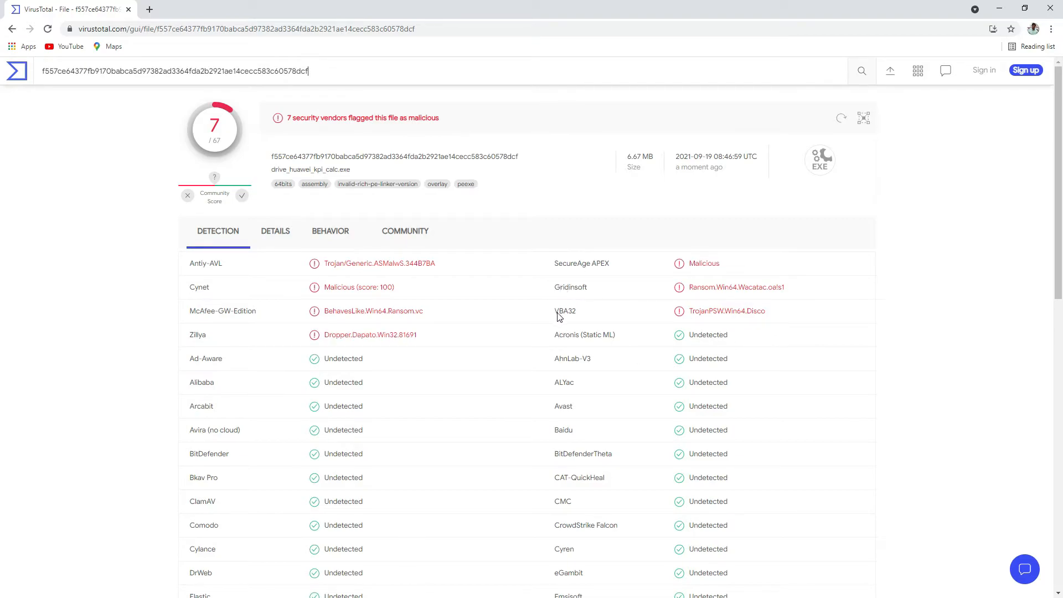
pyautogui.moveTo(481, 376)
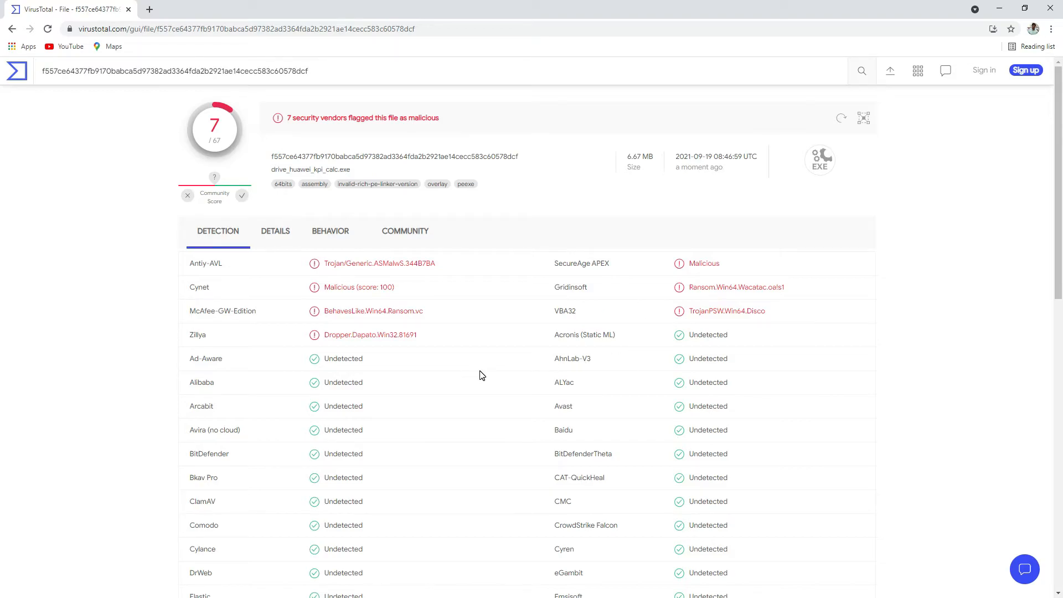
pyautogui.scroll(-3)
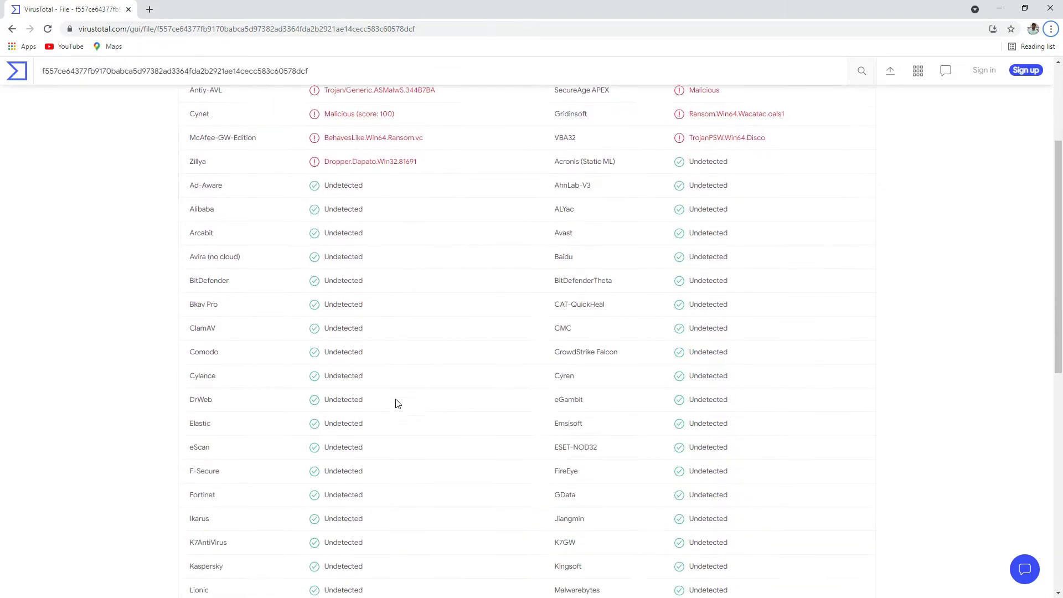
pyautogui.scroll(-3)
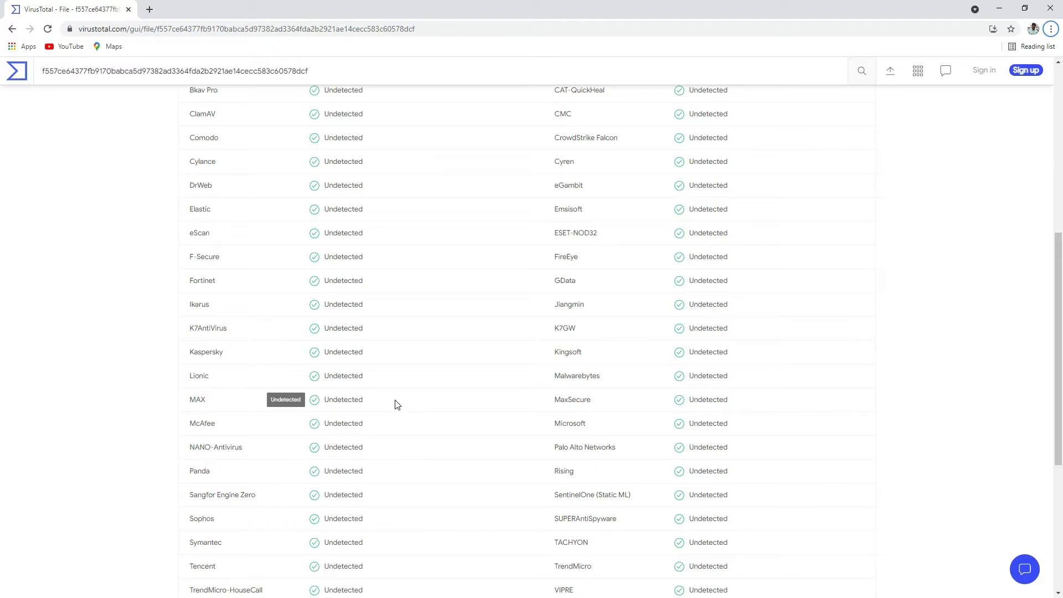
pyautogui.moveTo(193, 368)
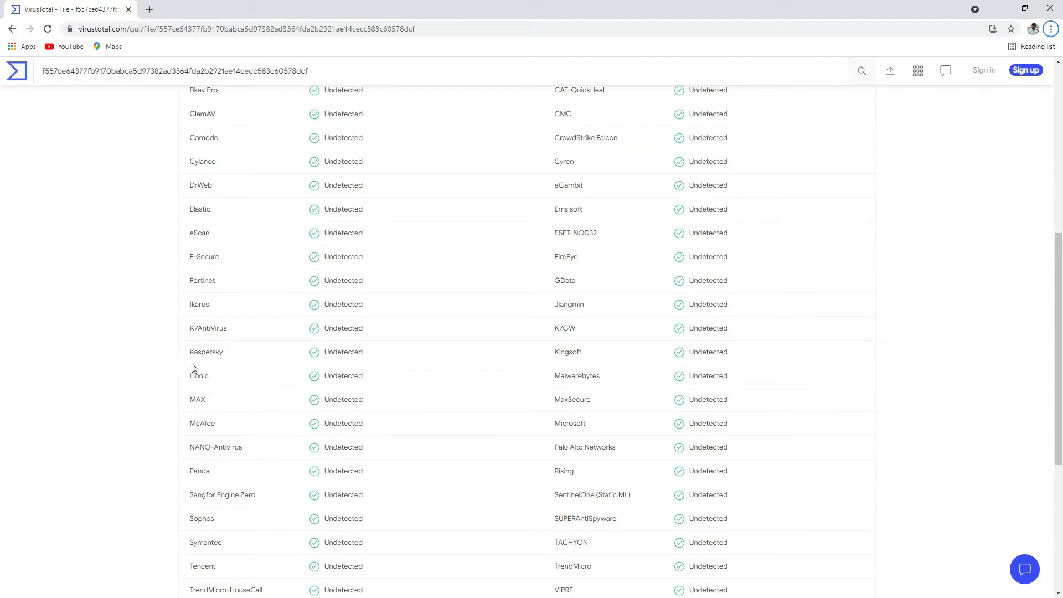
pyautogui.moveTo(214, 427)
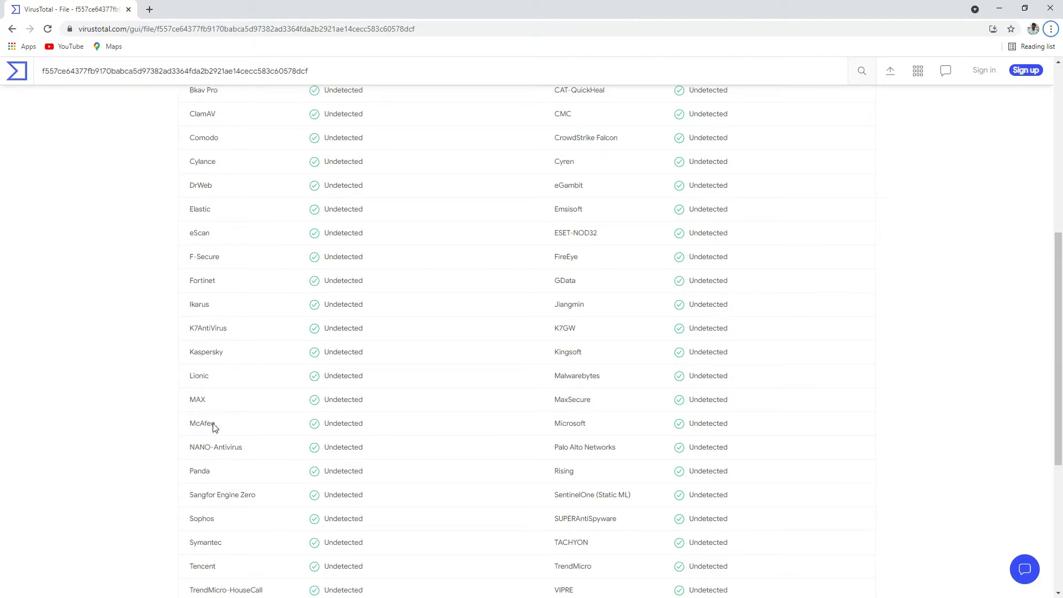
pyautogui.scroll(-3)
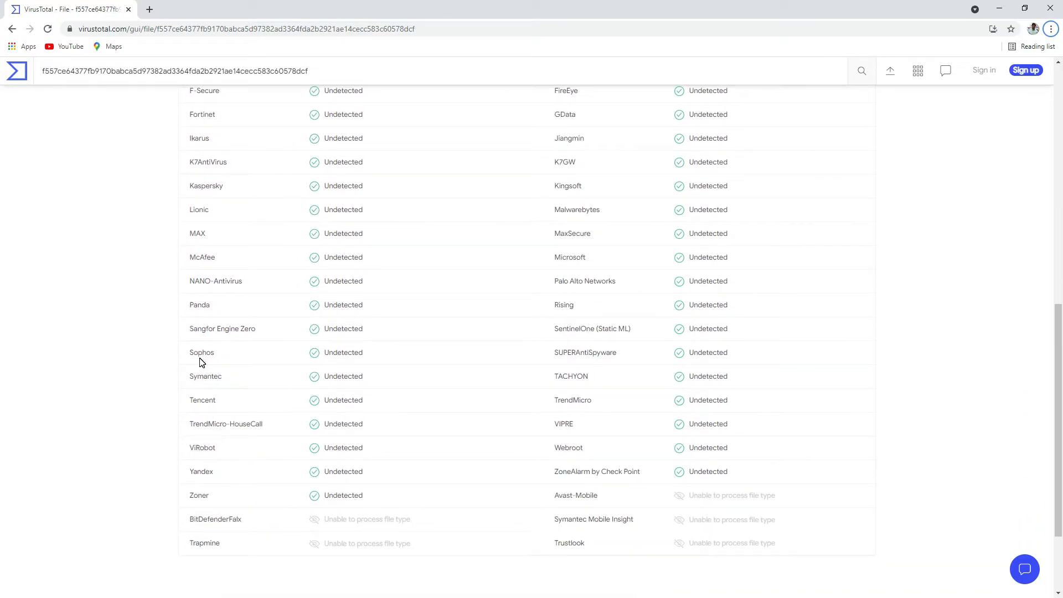
pyautogui.moveTo(425, 452)
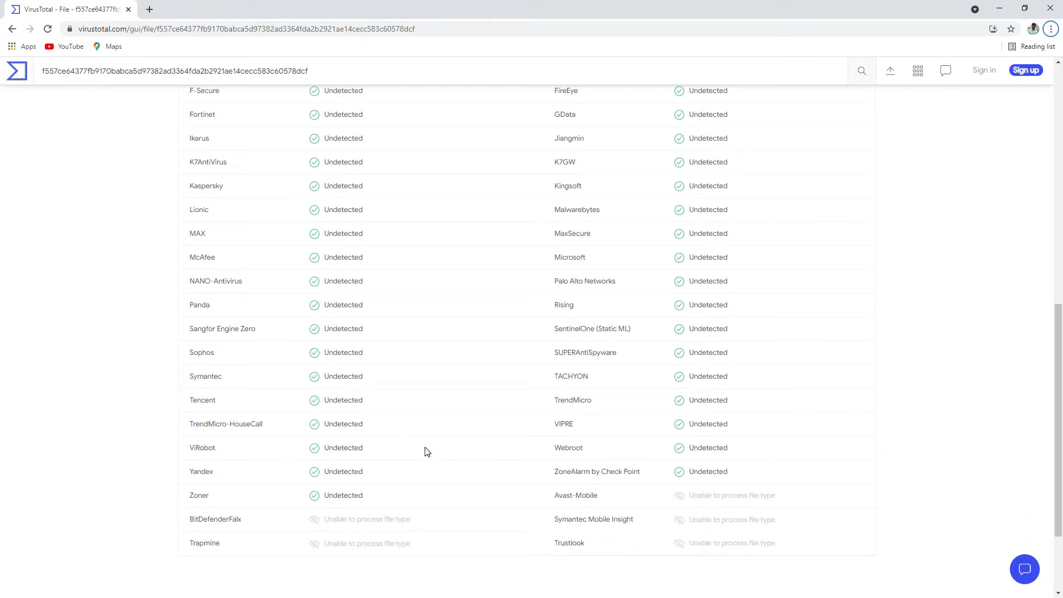
pyautogui.scroll(-3)
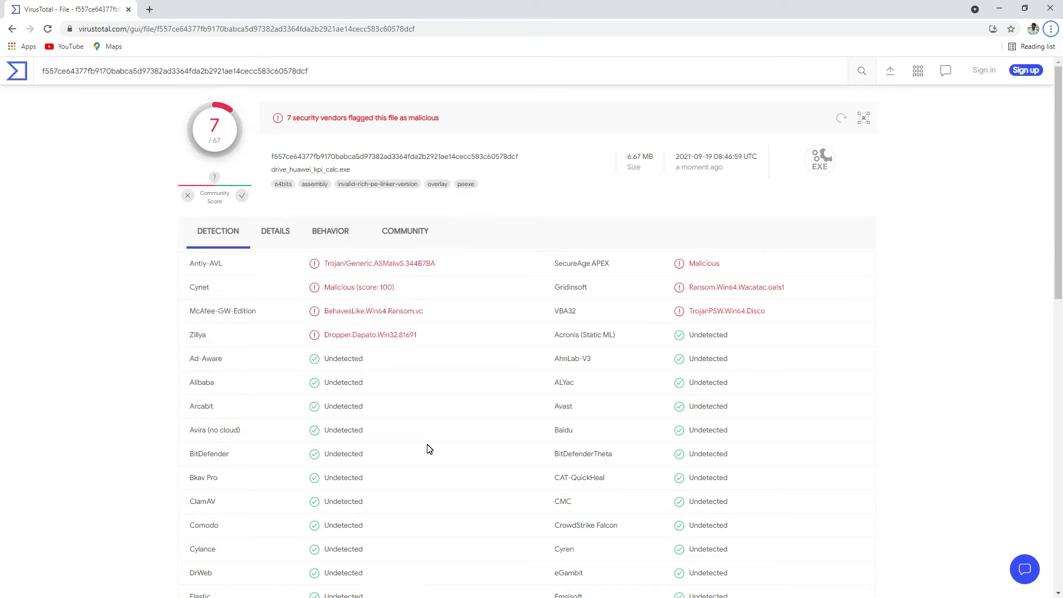
pyautogui.moveTo(332, 284)
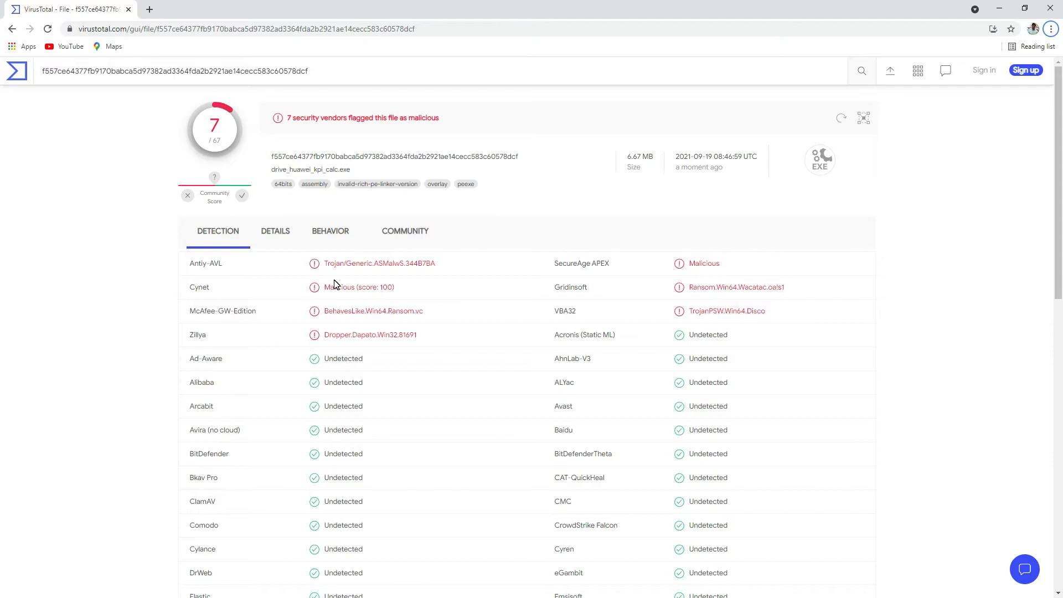
pyautogui.moveTo(710, 242)
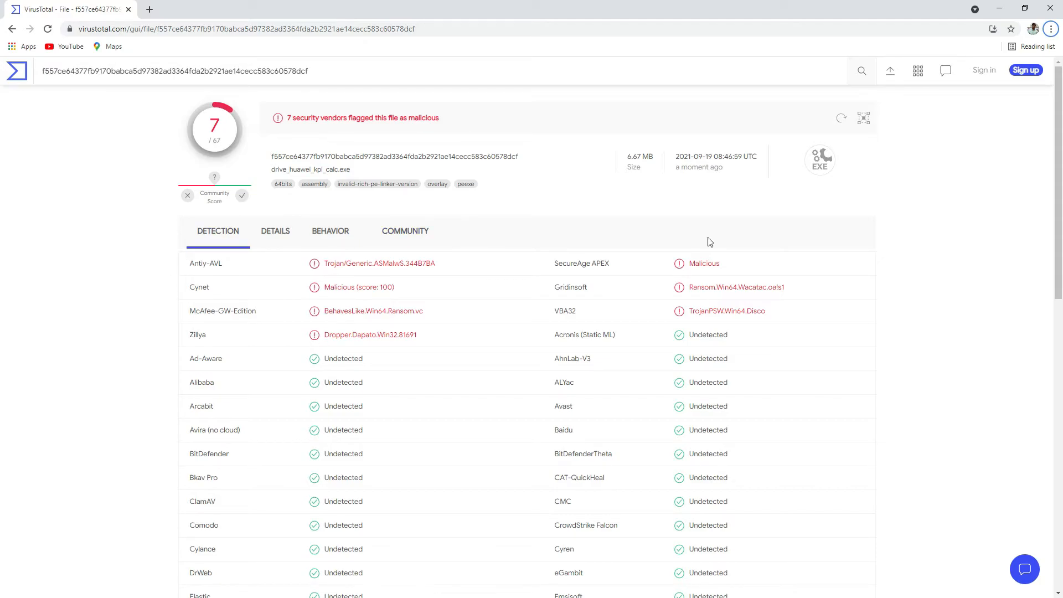
pyautogui.moveTo(272, 391)
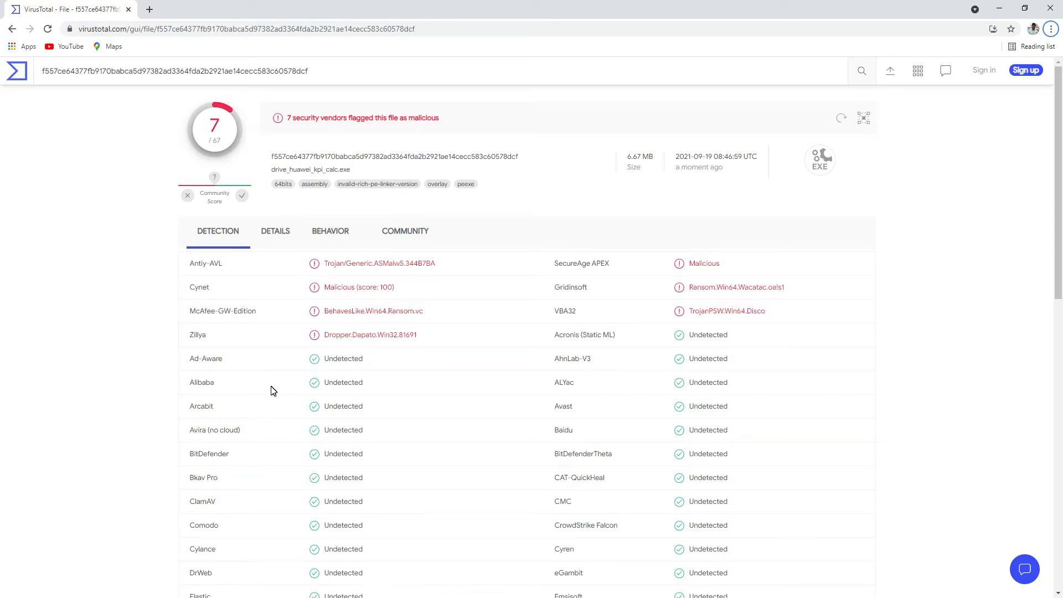
pyautogui.moveTo(284, 391)
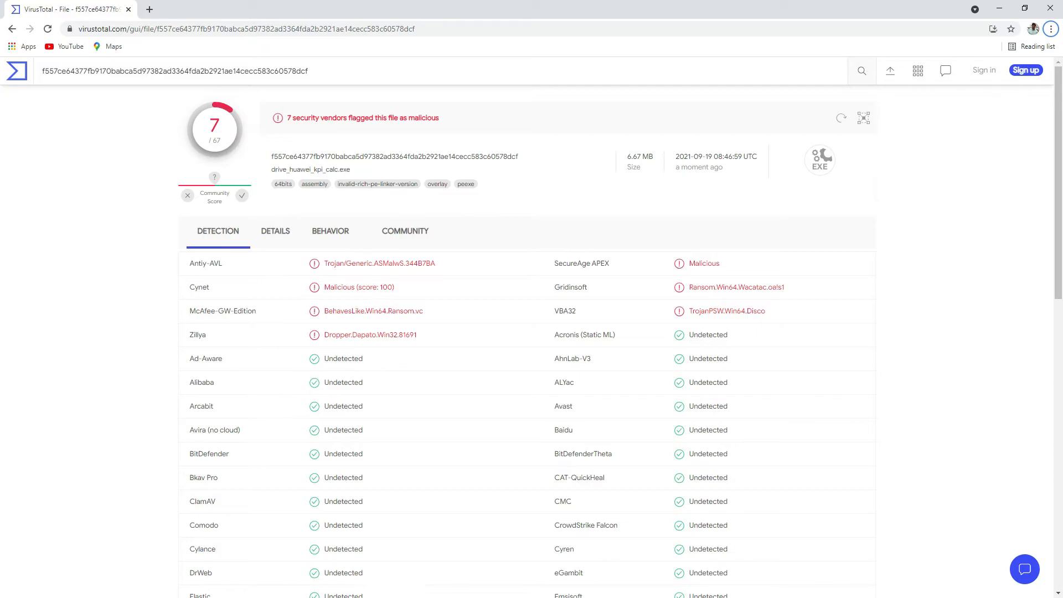
pyautogui.moveTo(130, 397)
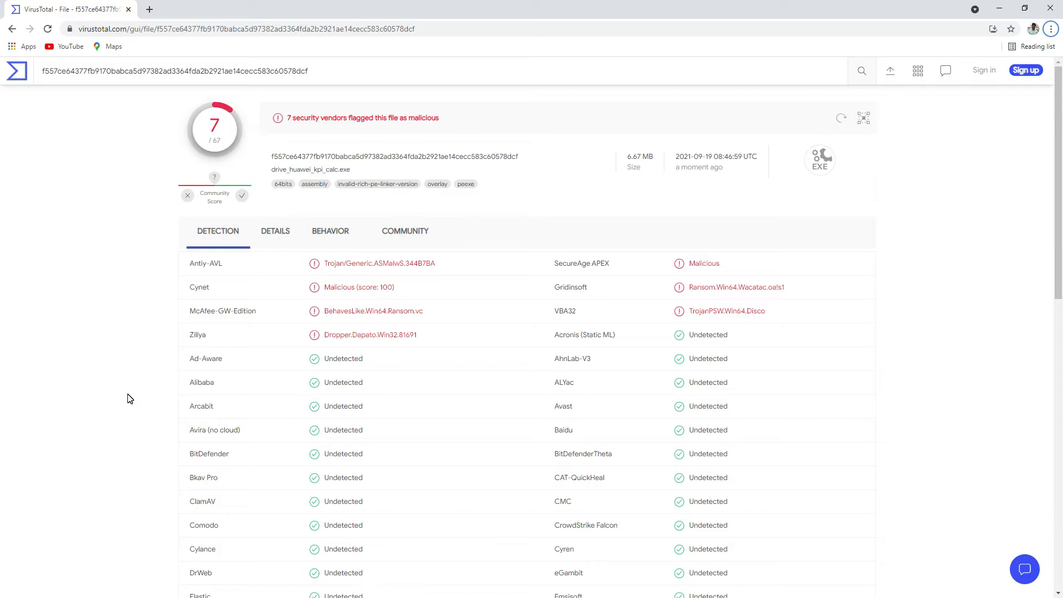